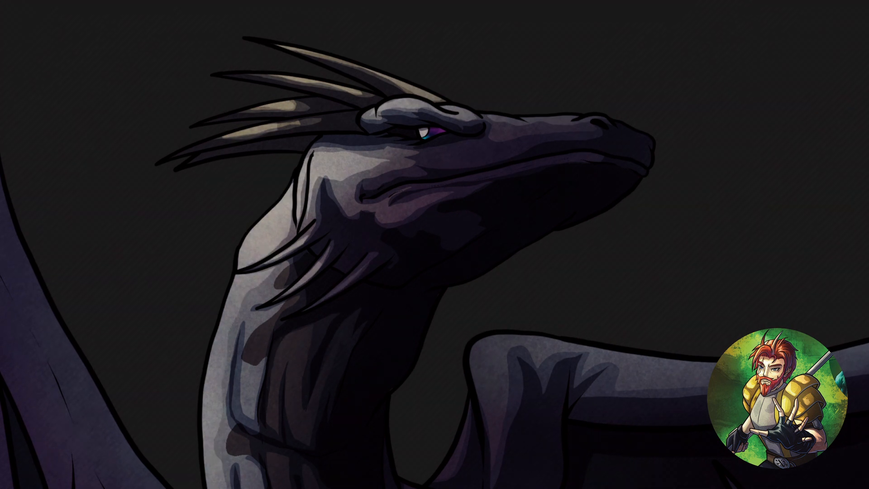
Step: Select the empty clipped Layer 7 in the Layers panel
{"action": "left_click", "coordinate": [509, 330]}
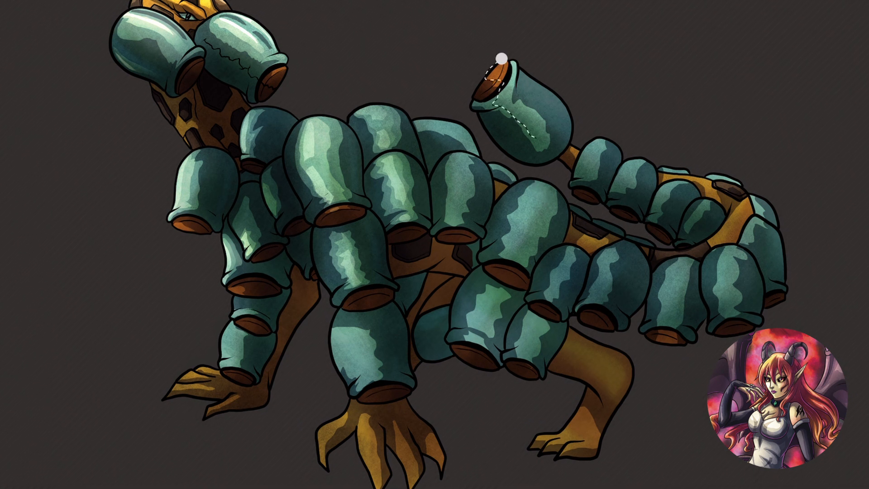
{"action": "mouse_move", "coordinate": [358, 418]}
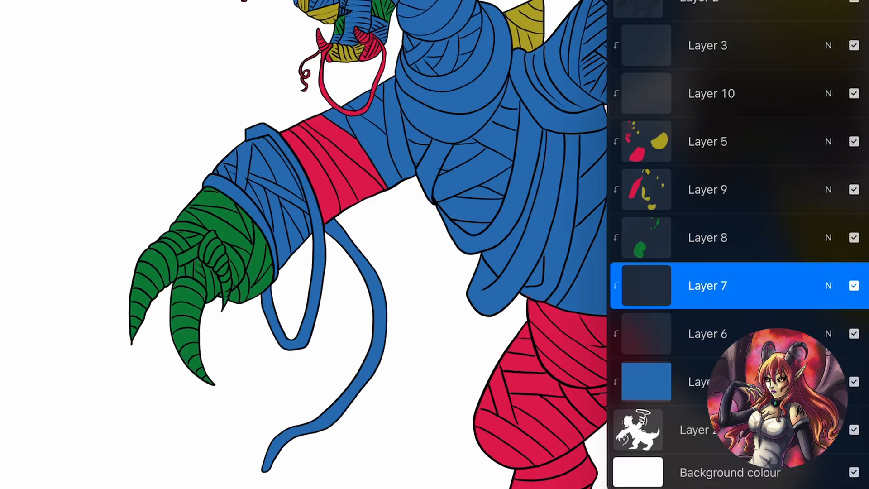
{"action": "left_click", "coordinate": [707, 333]}
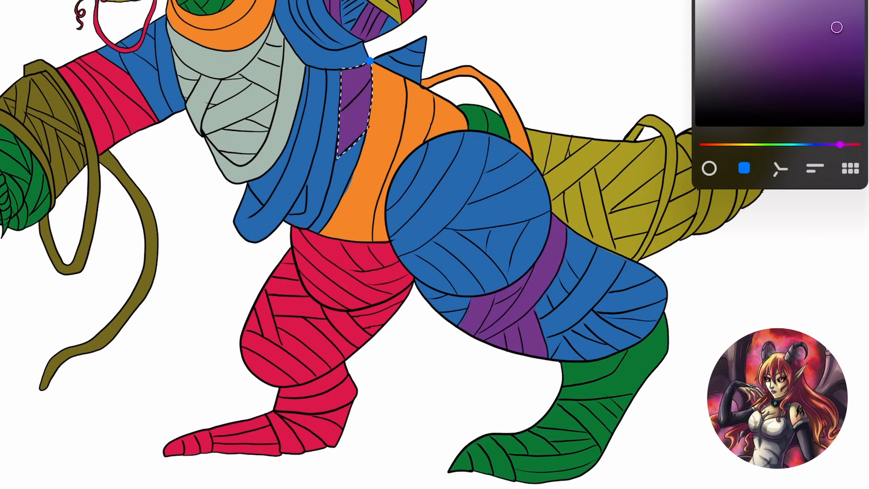
Step: Bring up the Brush Library after filling the neck strip purple
{"action": "left_click", "coordinate": [852, 169]}
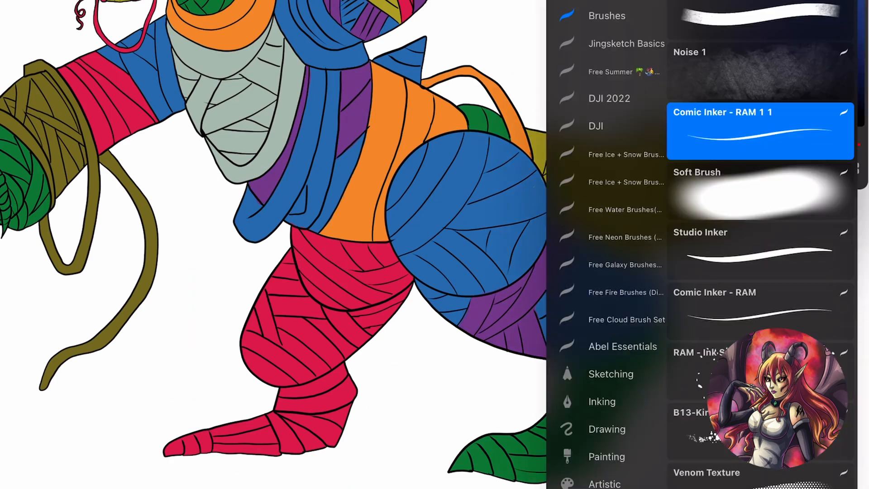